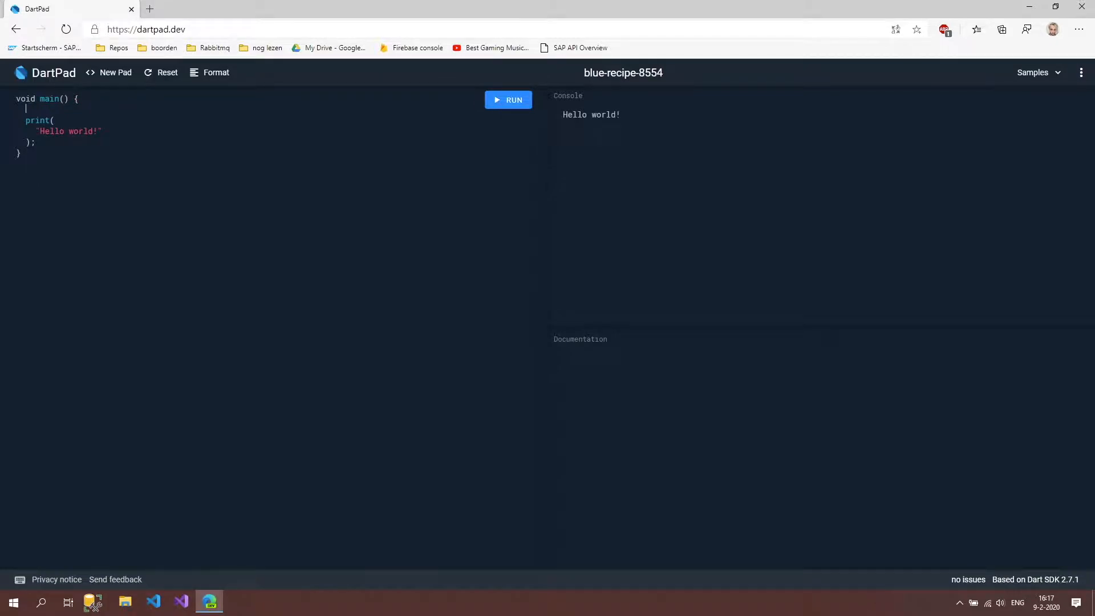
Declare var hellotext holding "Hello world!" and print hellotext instead of the literal.
{"action": "type", "text": "var hello"}
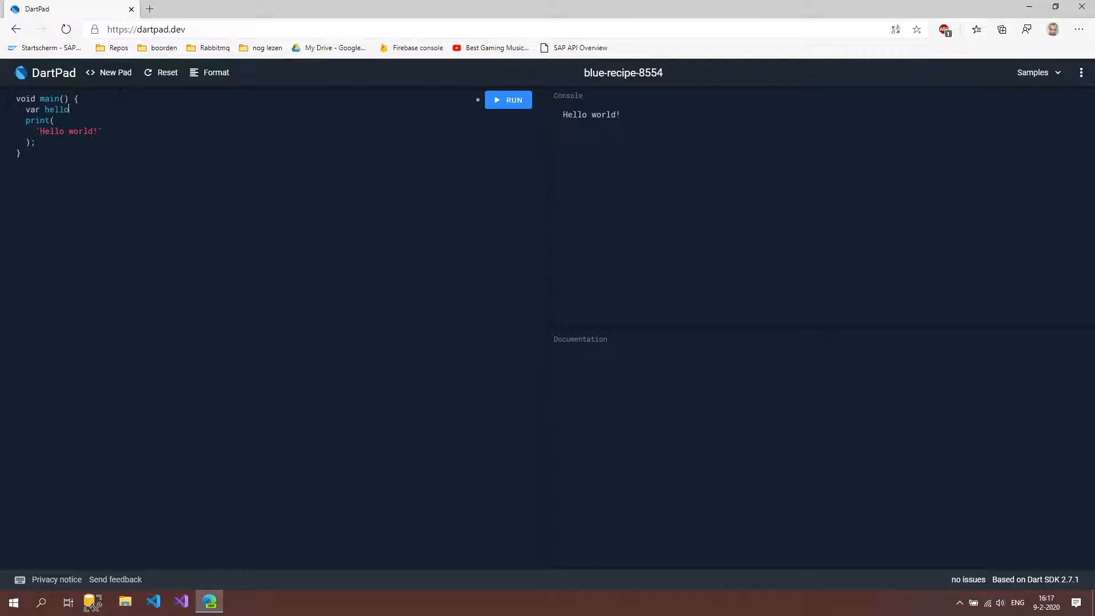
{"action": "type", "text": "text = \"Hello world!\";"}
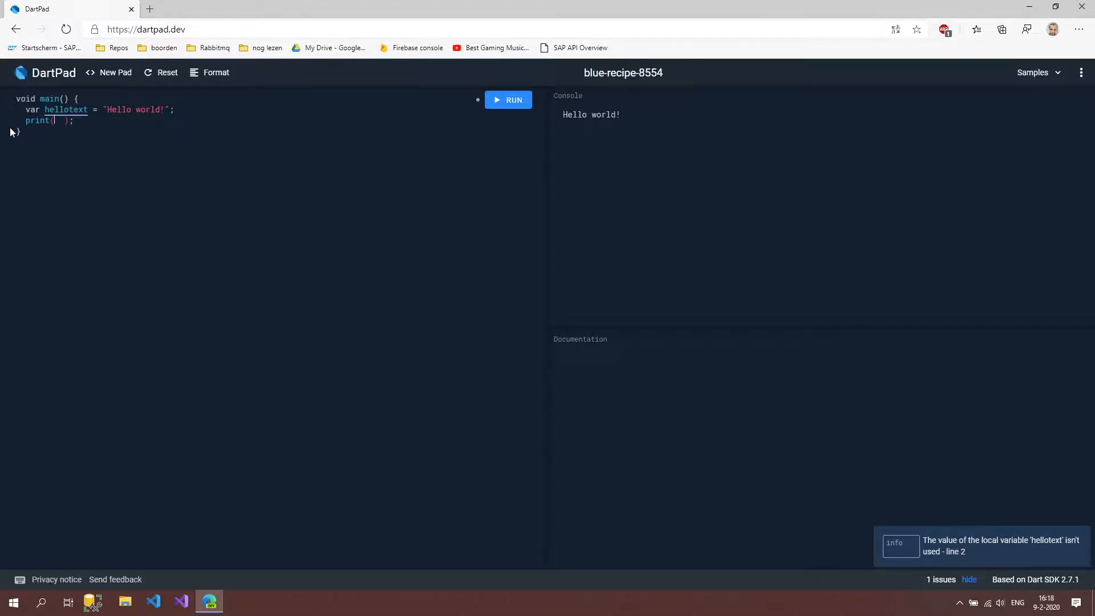
{"action": "type", "text": "hellotext"}
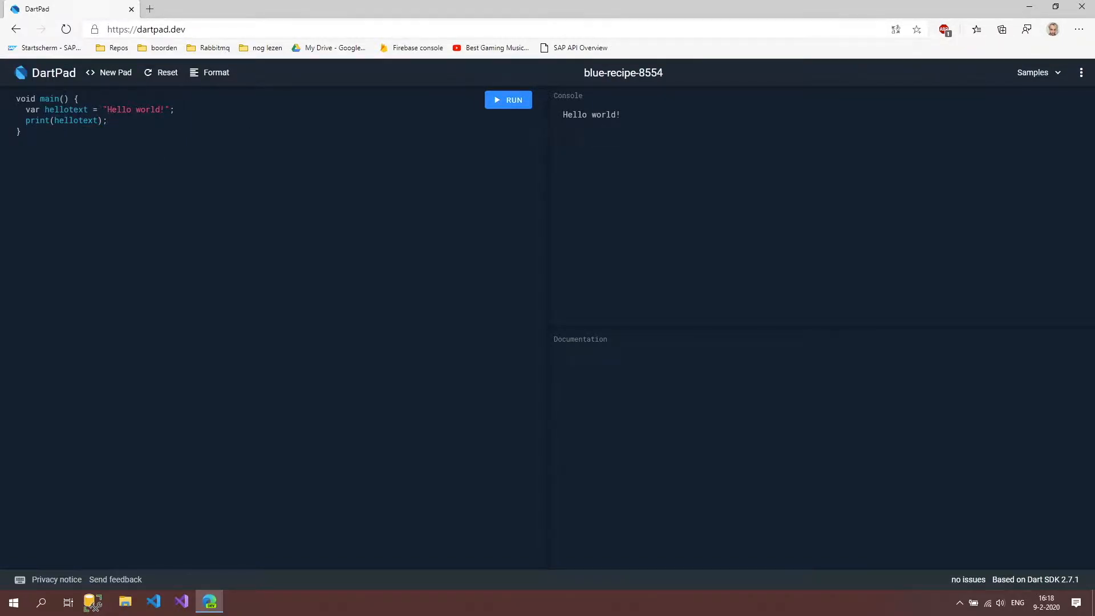
Extend the greeting to "Hello world!!!" and run it to see the new console output.
{"action": "left_click", "coordinate": [508, 99]}
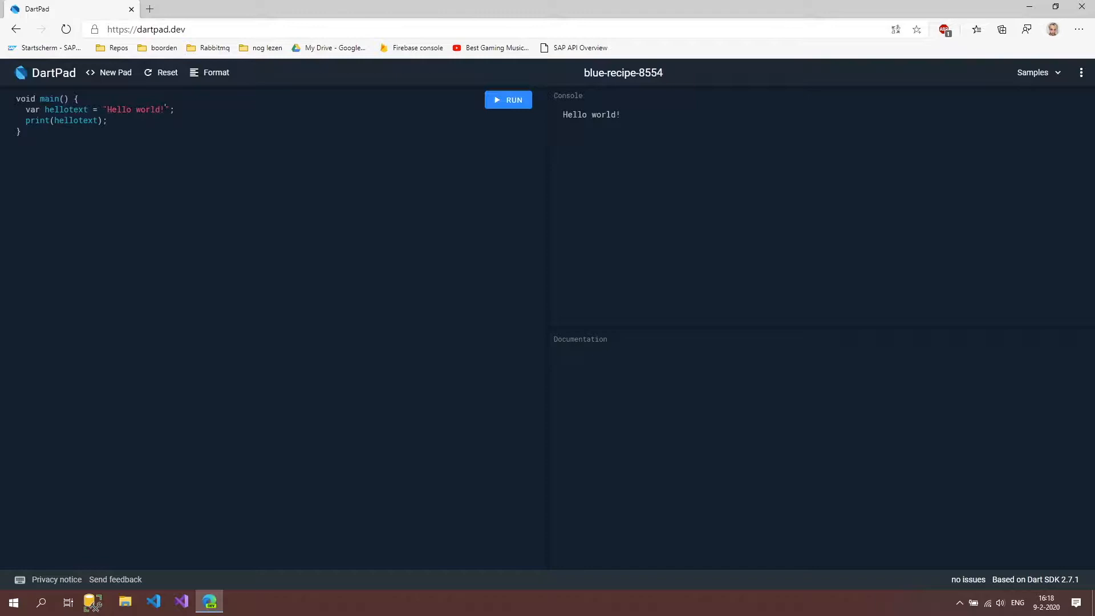
{"action": "type", "text": "!!"}
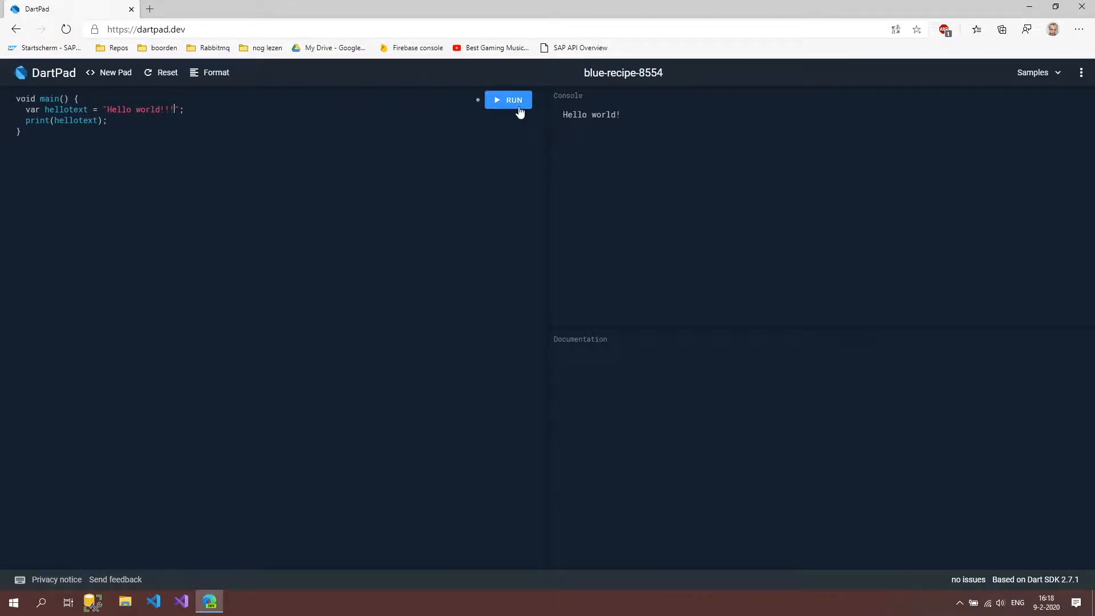
{"action": "left_click", "coordinate": [508, 100]}
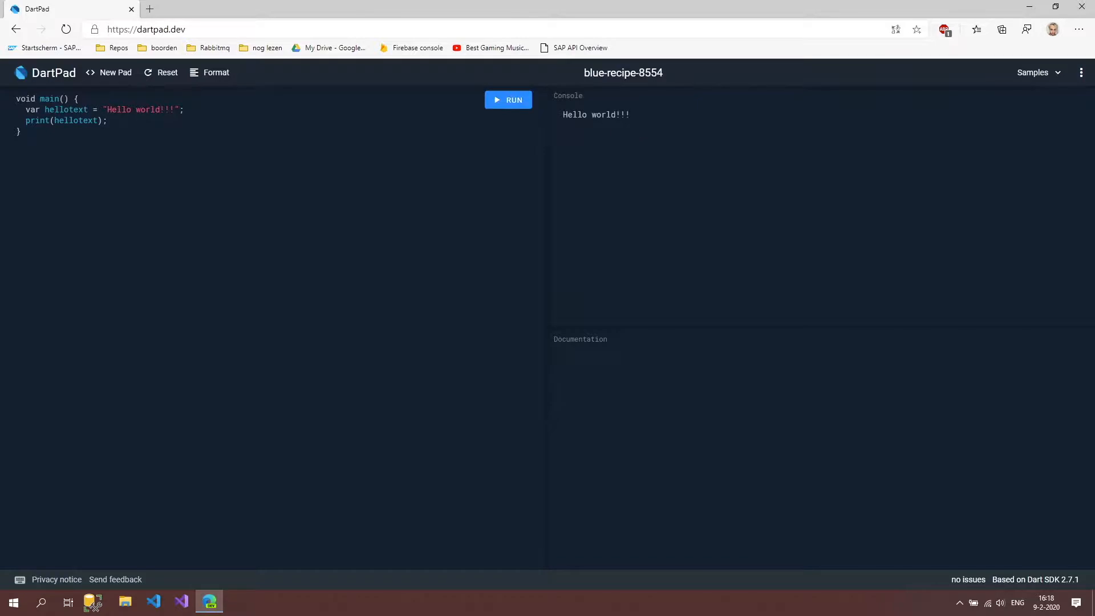
{"action": "left_click", "coordinate": [139, 120]}
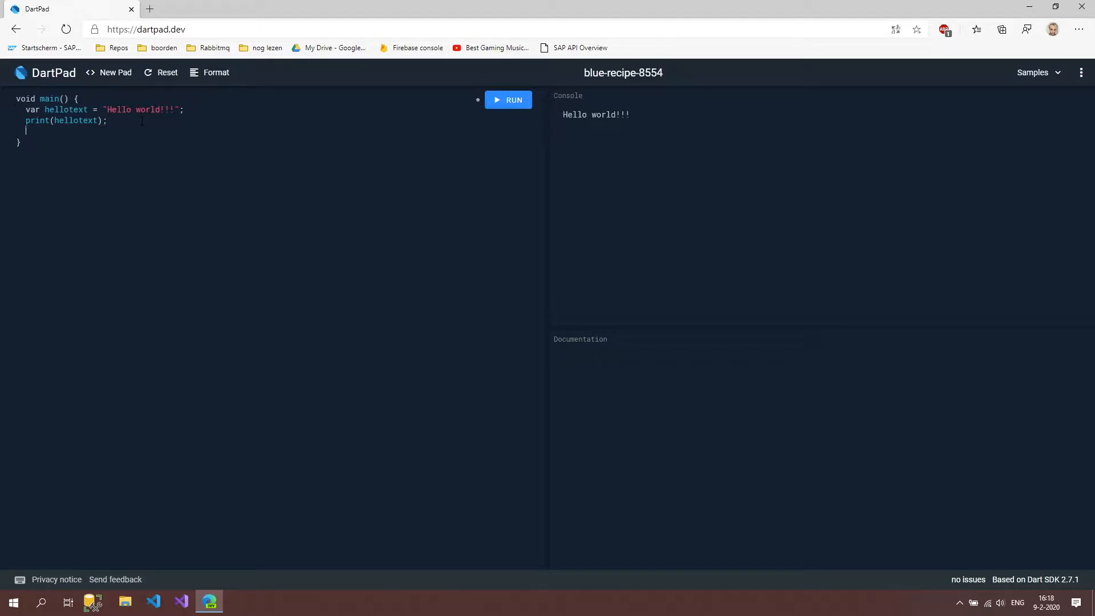
Add var number = 0; with print(number); and run, showing 0 under the greeting.
{"action": "type", "text": "var num"}
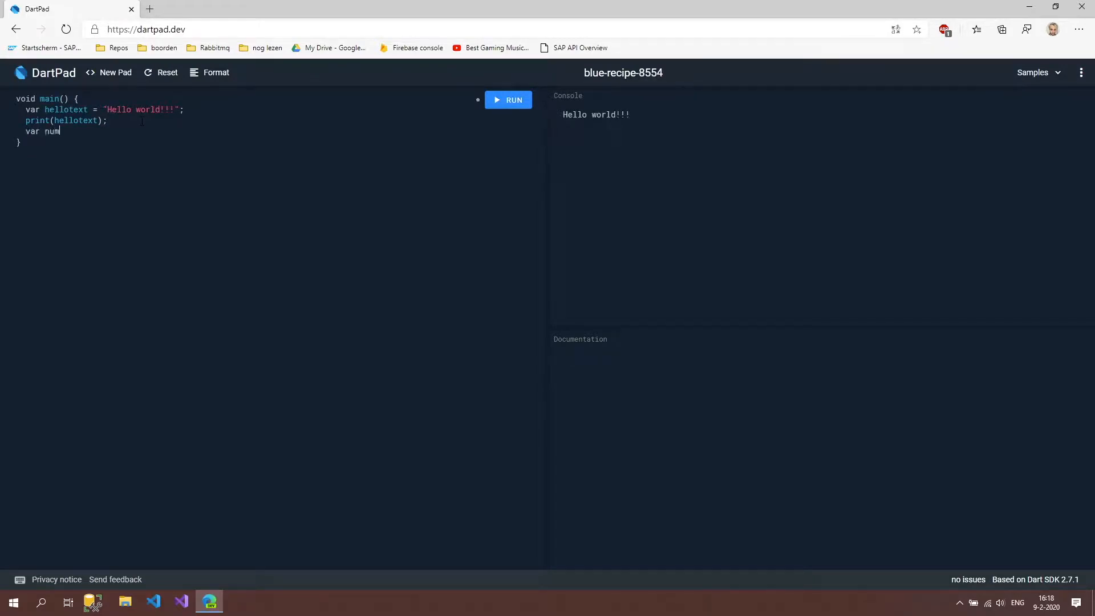
{"action": "type", "text": "ber = 0"}
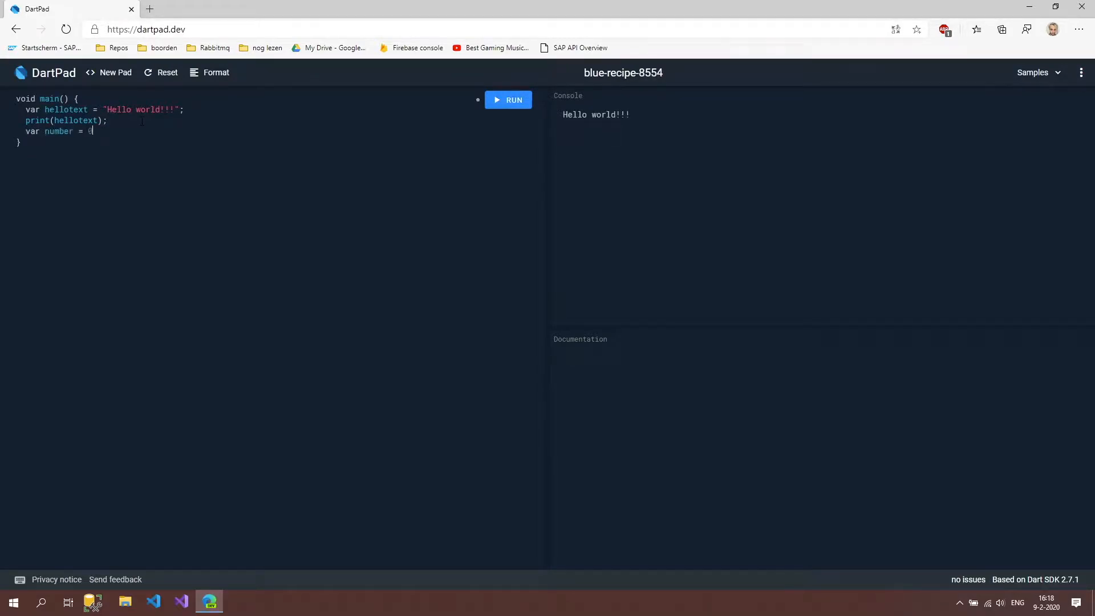
{"action": "type", "text": "0"}
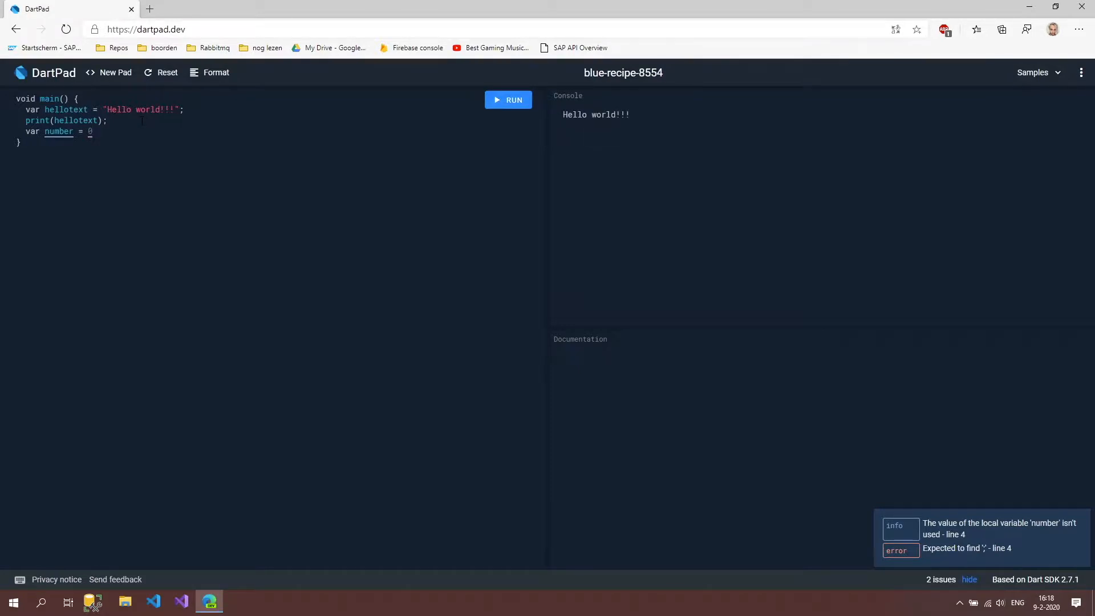
{"action": "type", "text": ";"}
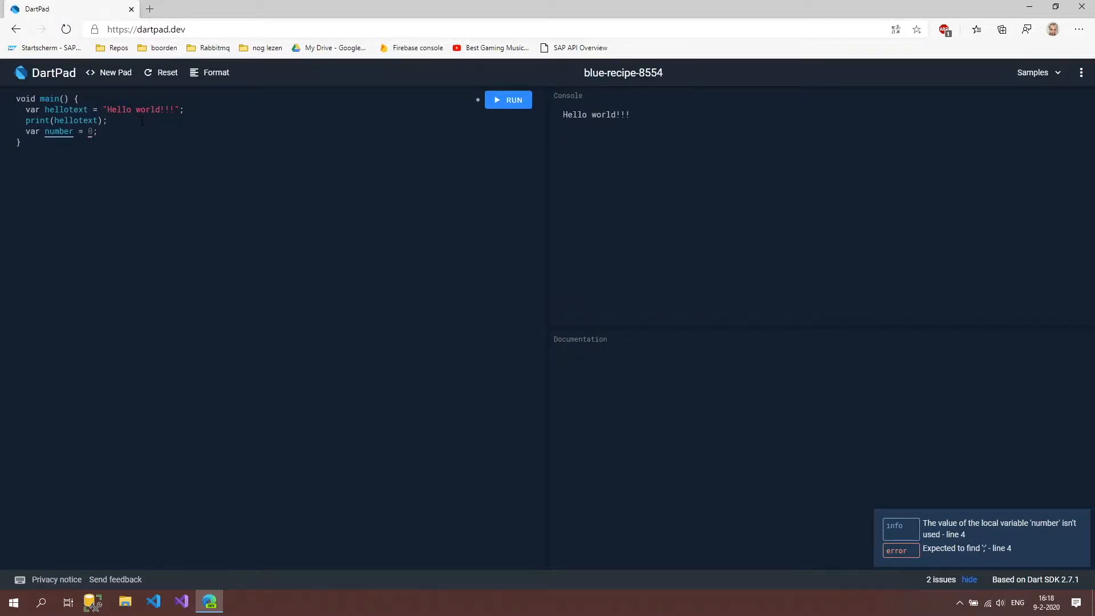
{"action": "type", "text": ";"}
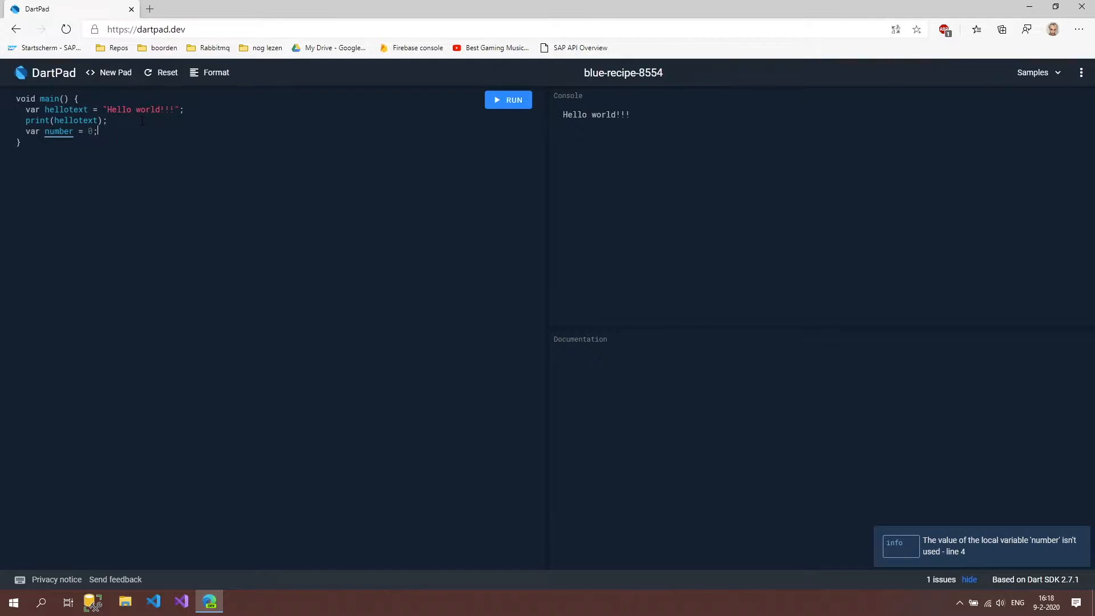
{"action": "type", "text": "print("}
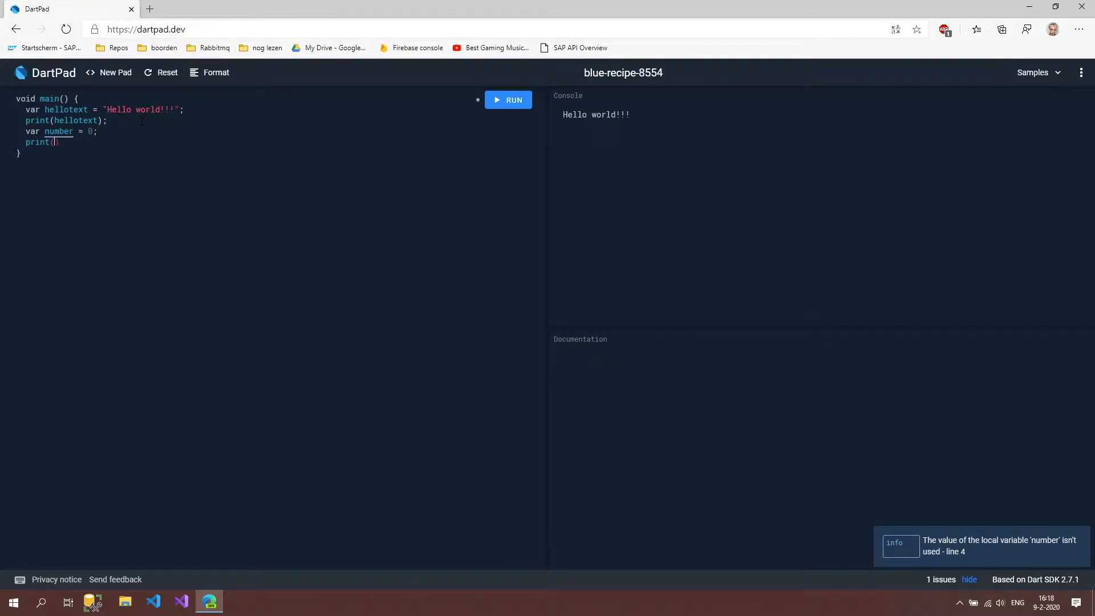
{"action": "type", "text": "number"}
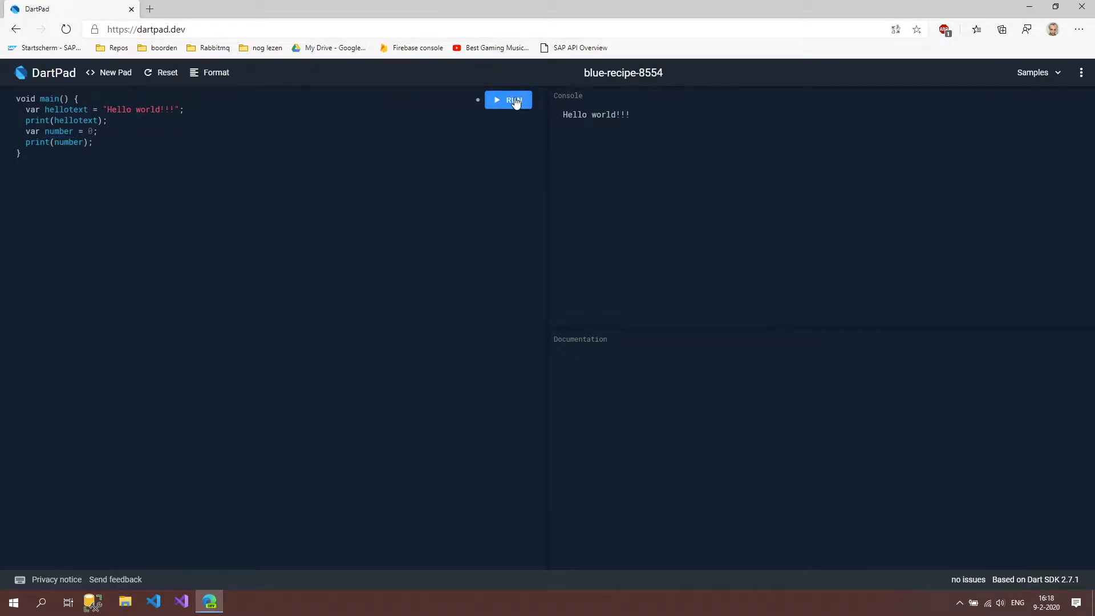
{"action": "left_click", "coordinate": [508, 100]}
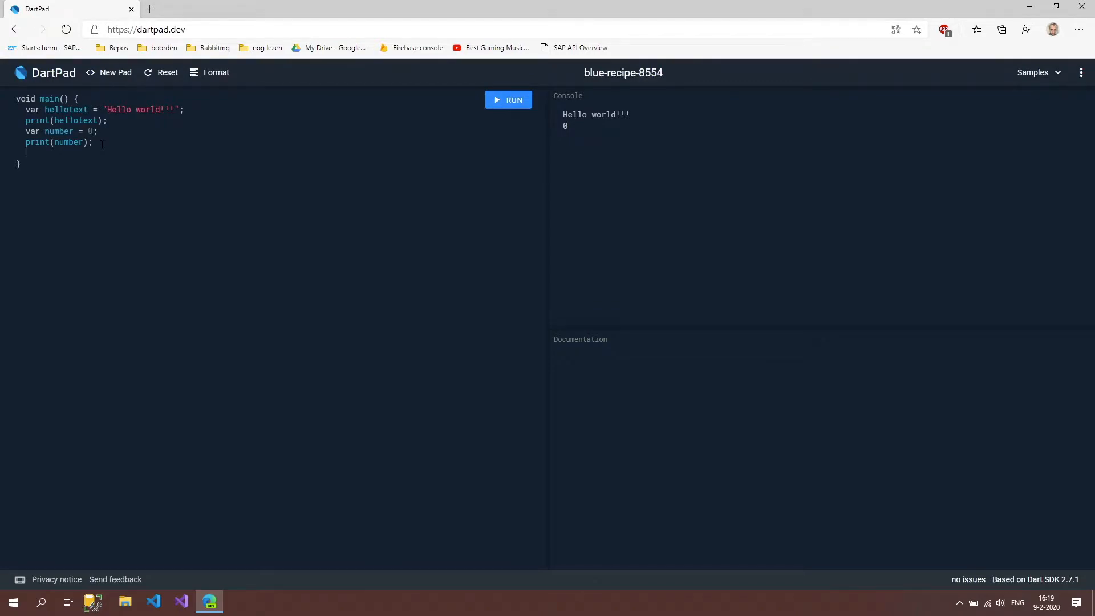
Reassign number = 5; and add another print(number); line.
{"action": "type", "text": "number ="}
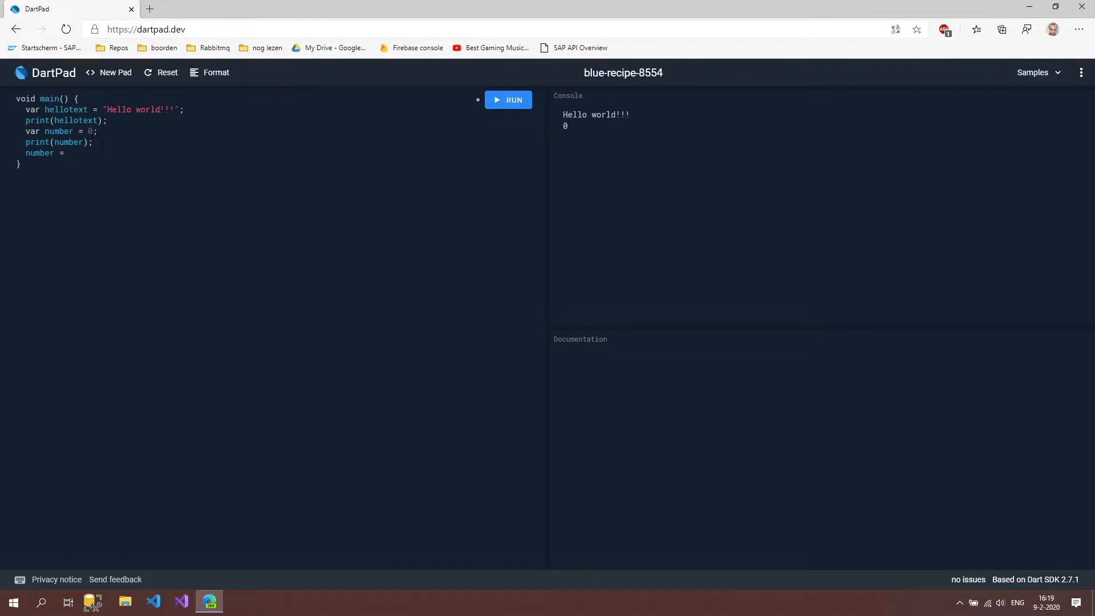
{"action": "type", "text": "5;"}
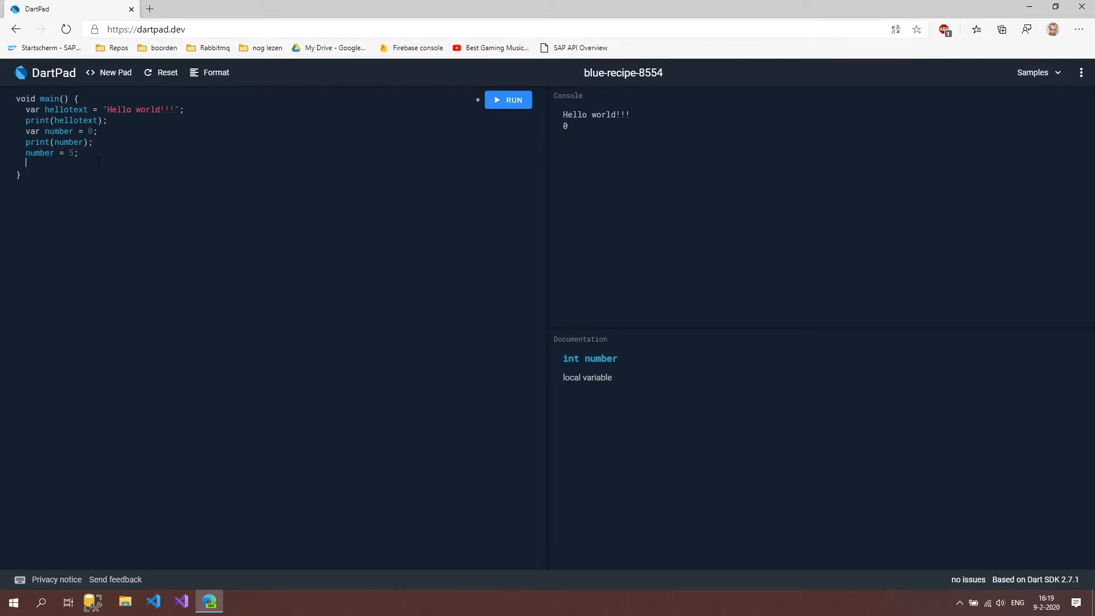
{"action": "type", "text": "print(num"}
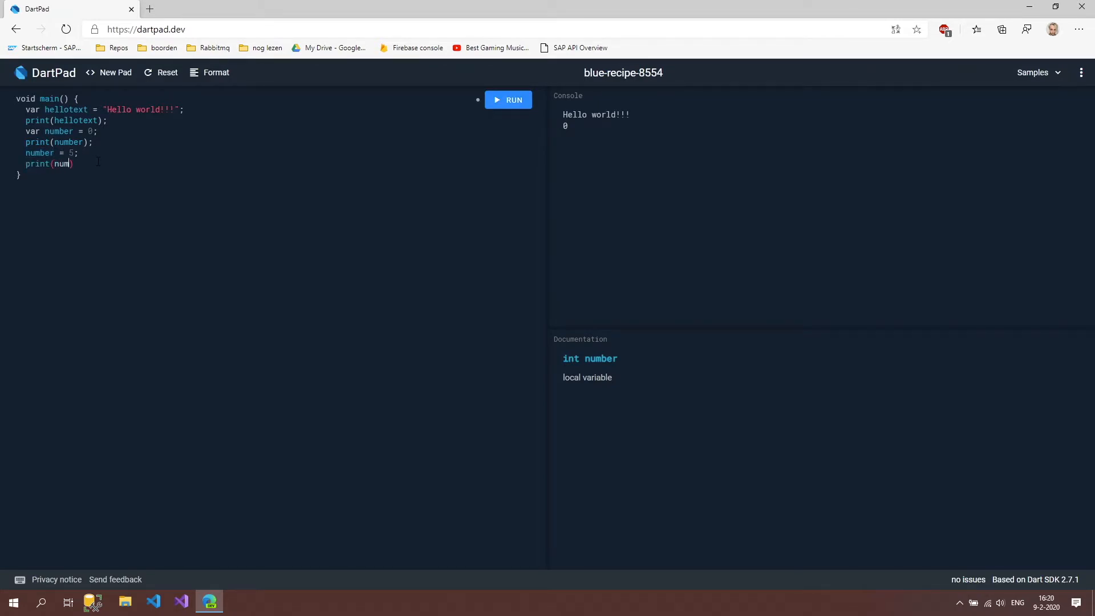
{"action": "type", "text": "ber);"}
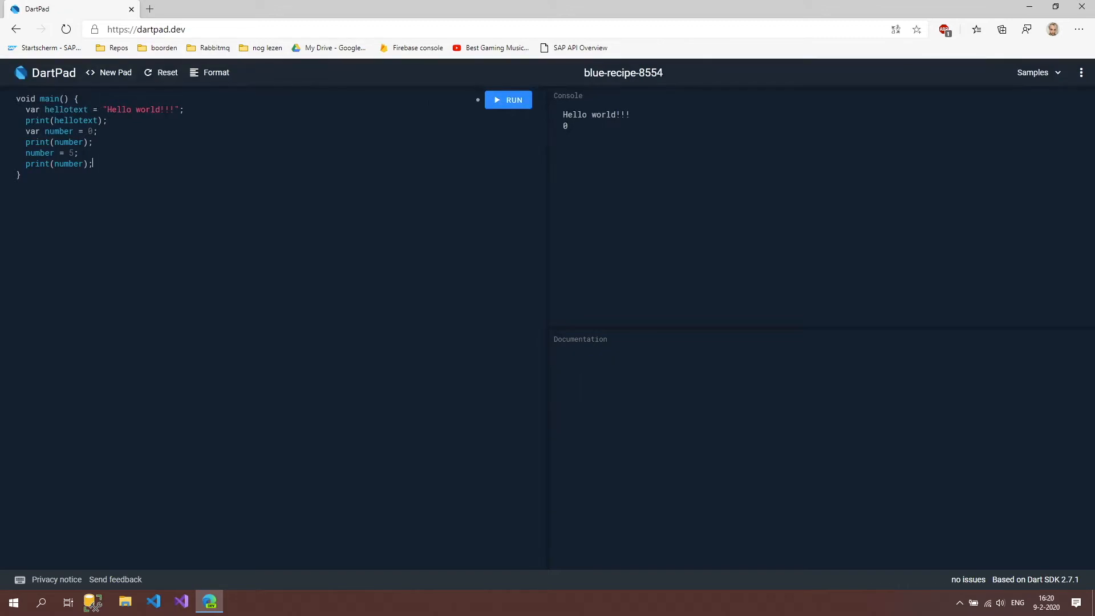
Run the program and inspect the console listing 0 then 5.
{"action": "left_click", "coordinate": [509, 99]}
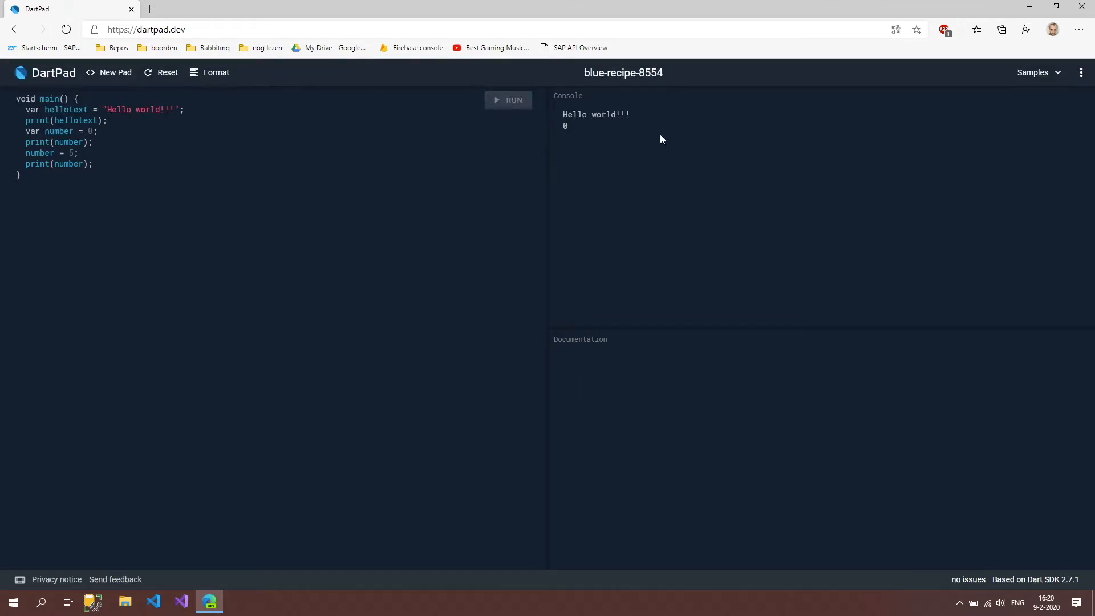
{"action": "left_click", "coordinate": [508, 100]}
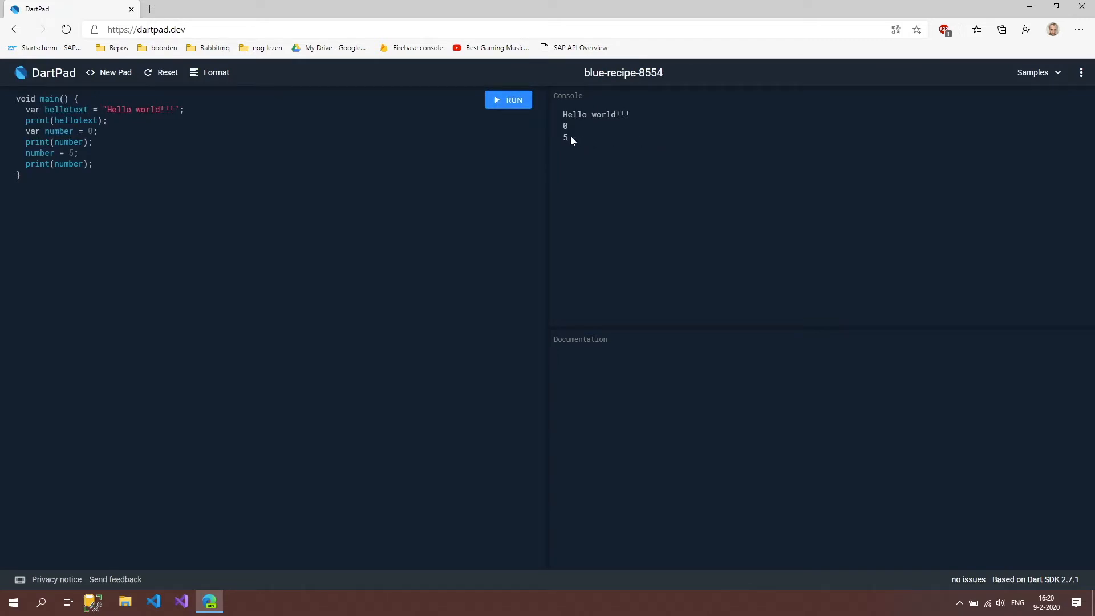
{"action": "double_click", "coordinate": [564, 137]}
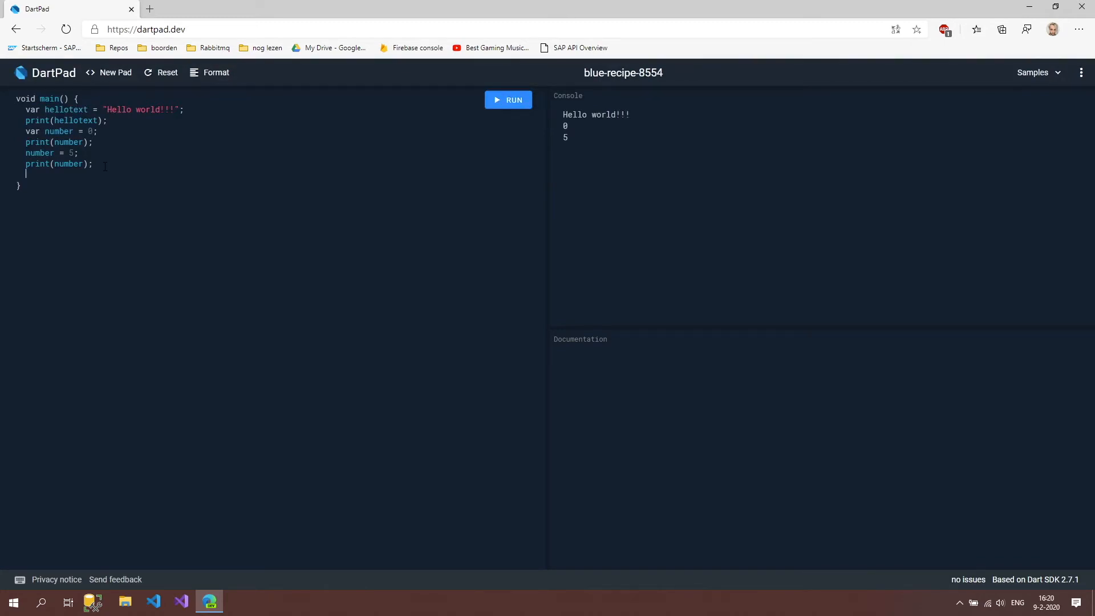
Start a new line assigning the quoted string "5" to number.
{"action": "type", "text": "number ="}
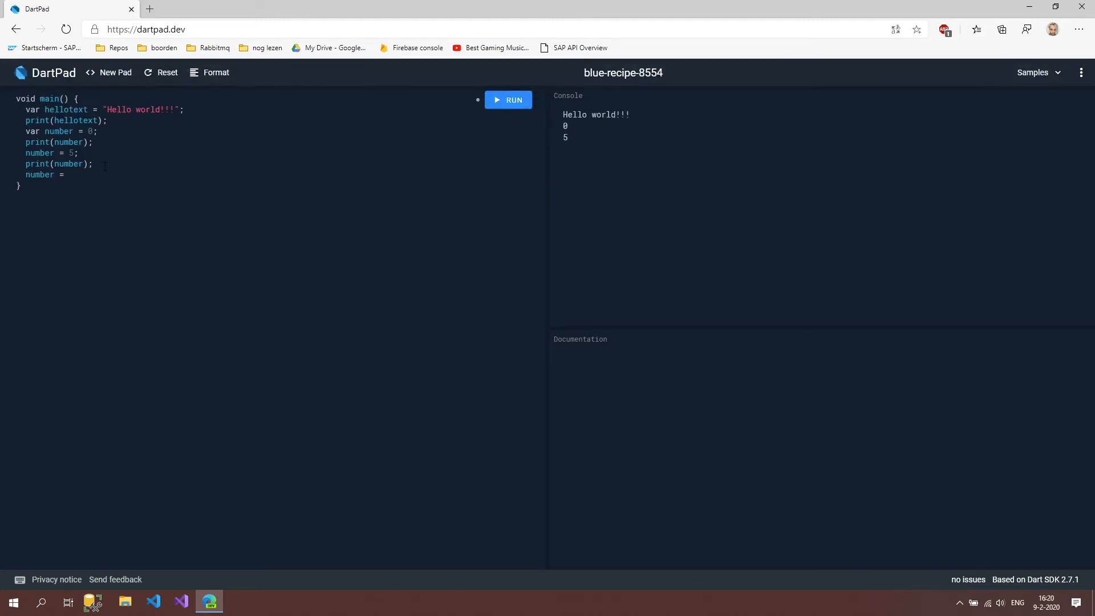
{"action": "type", "text": "\"5\""}
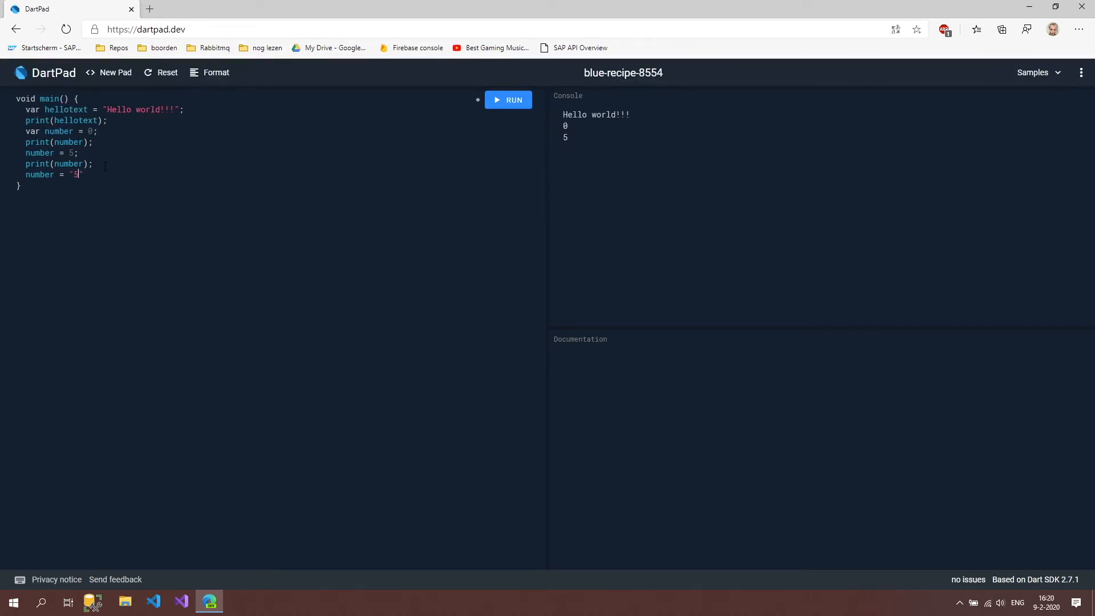